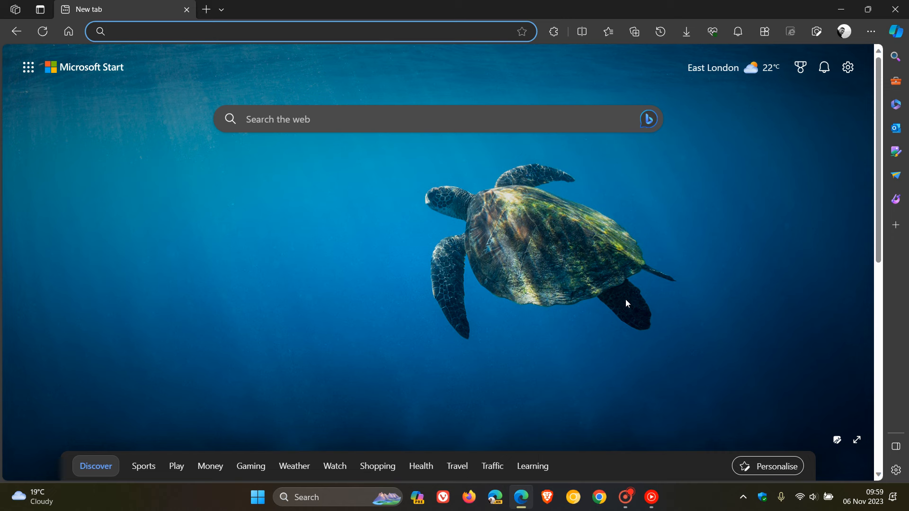
mouse_move(493, 167)
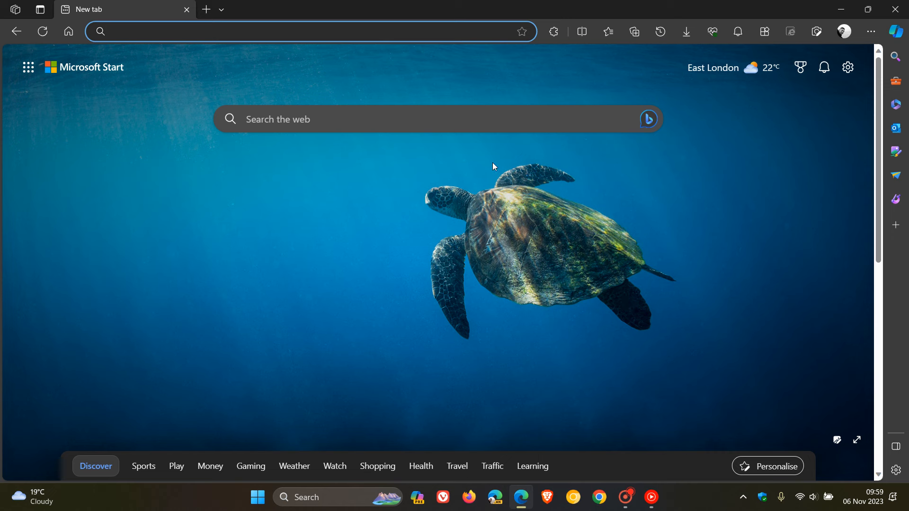
mouse_move(663, 306)
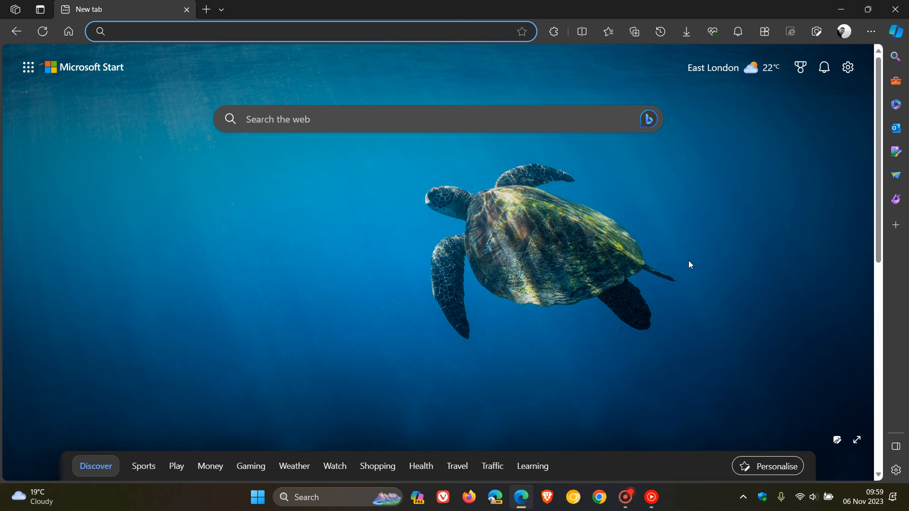
mouse_move(897, 446)
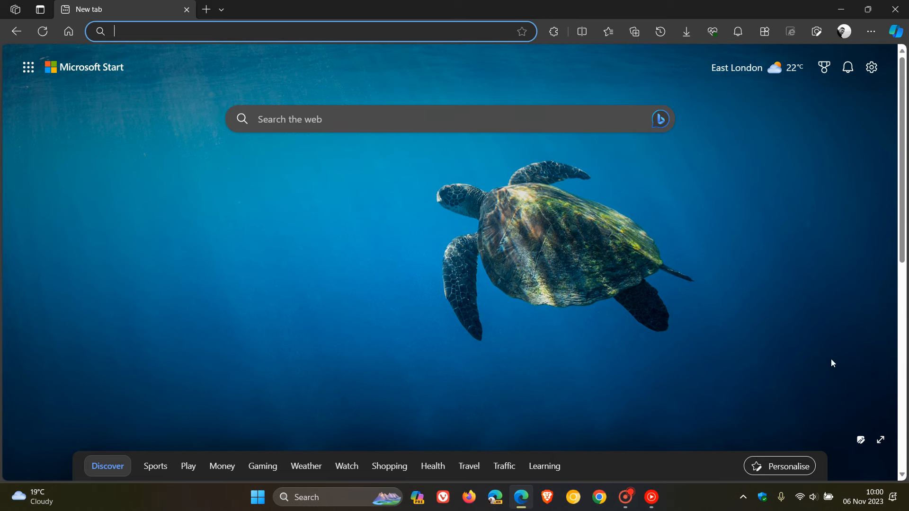
mouse_move(808, 332)
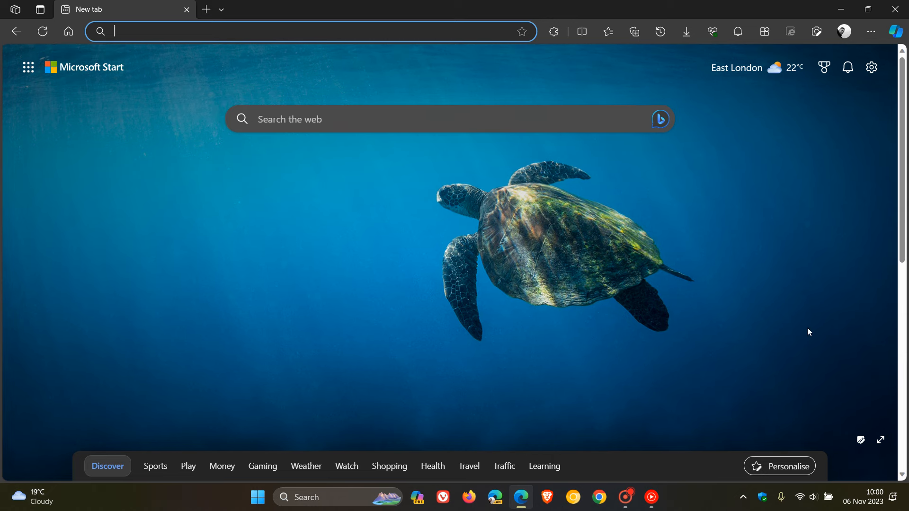
Set the sidebar to always show via the Copilot pane, then close the pane.
left_click(895, 31)
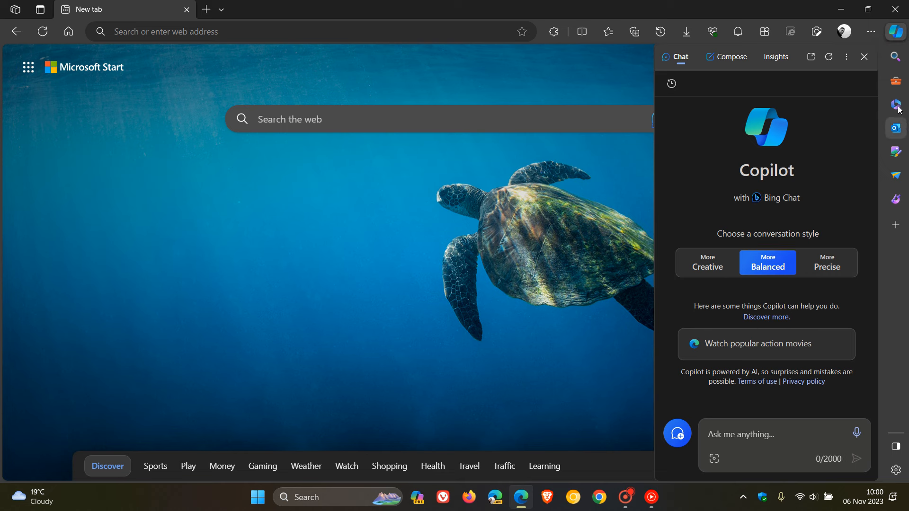
left_click(864, 57)
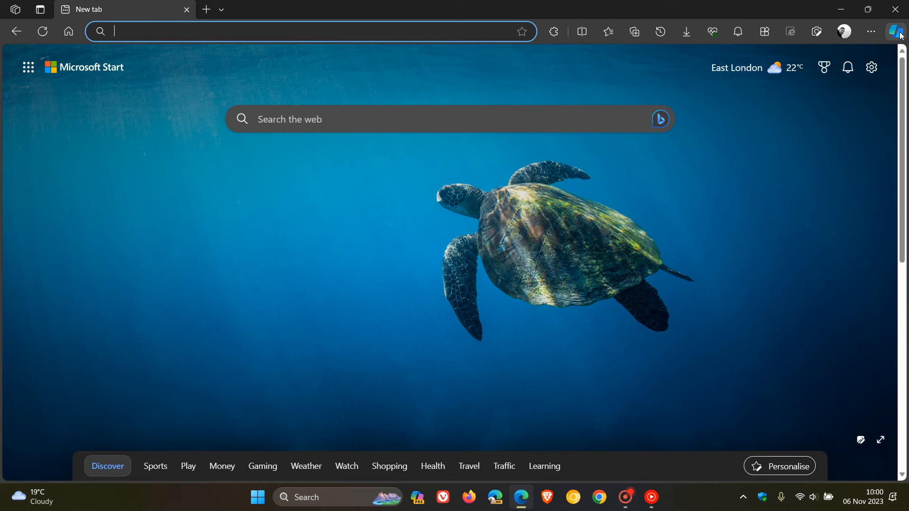
left_click(895, 31)
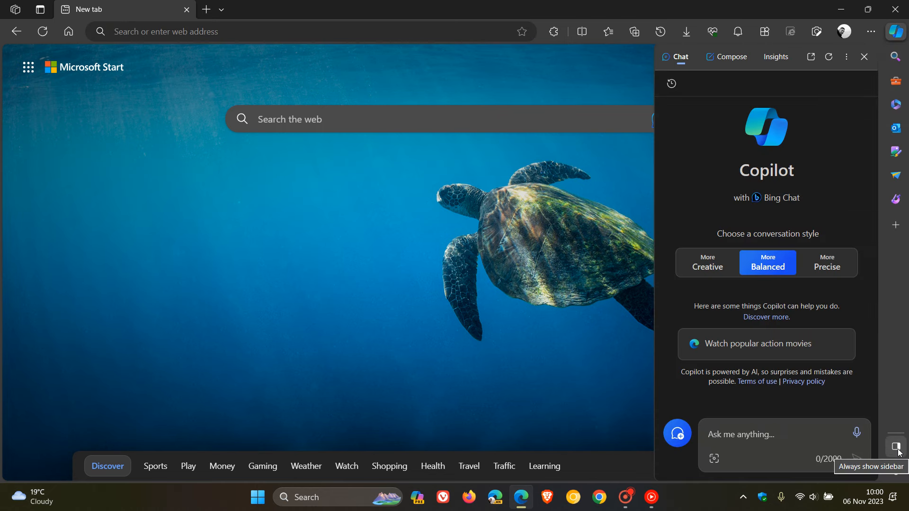
left_click(865, 56)
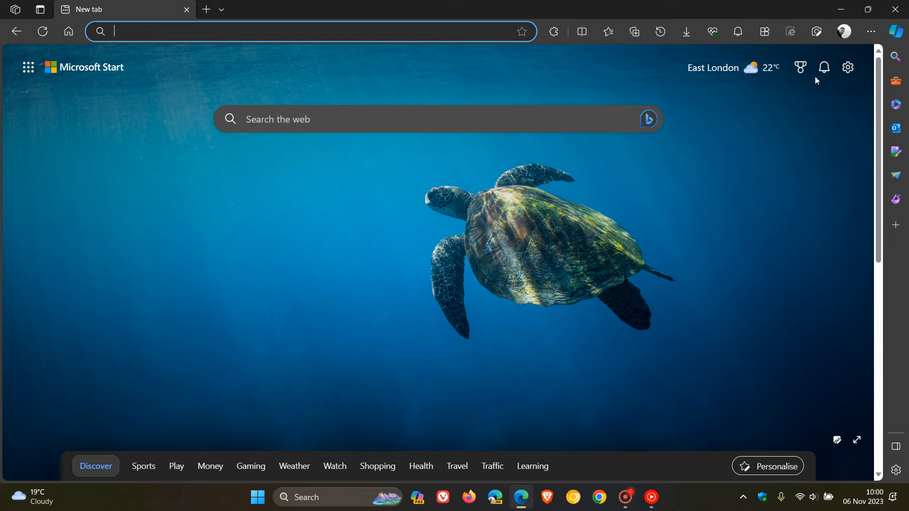
Reach the Sidebar settings section from the profile menu's settings gear.
left_click(844, 31)
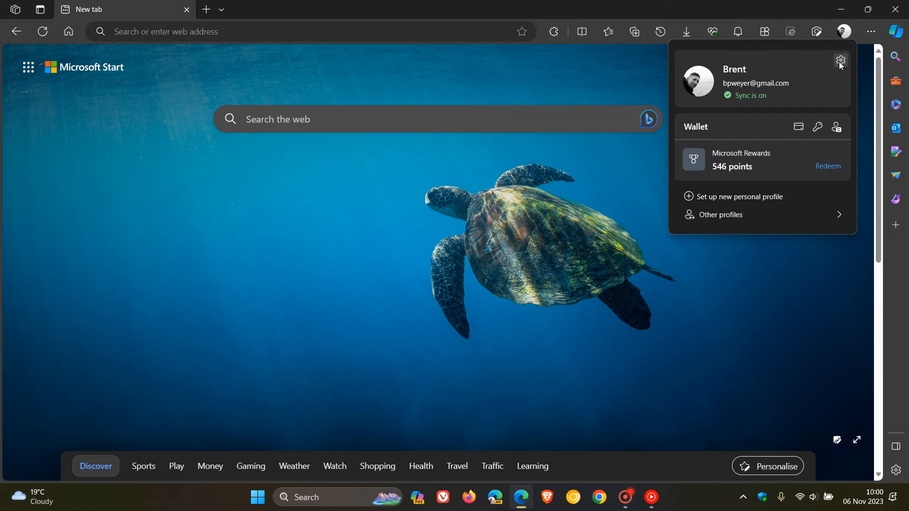
left_click(840, 61)
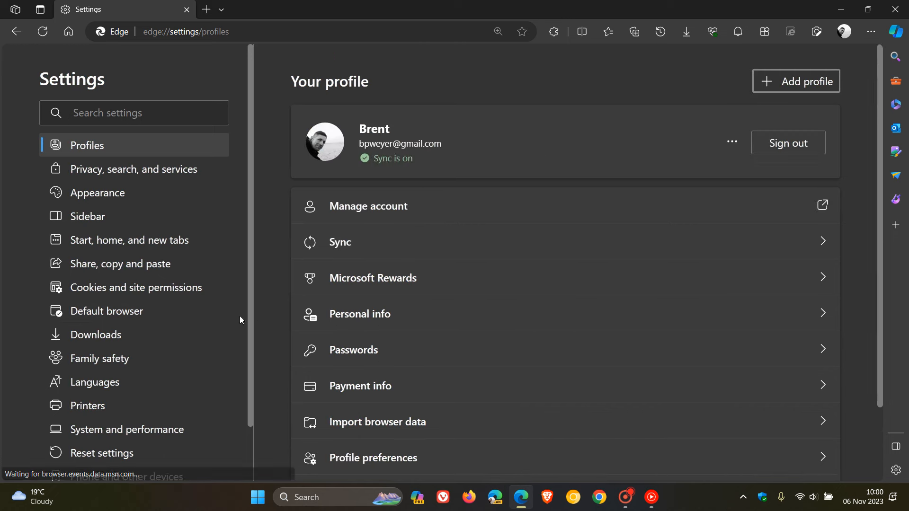
left_click(87, 216)
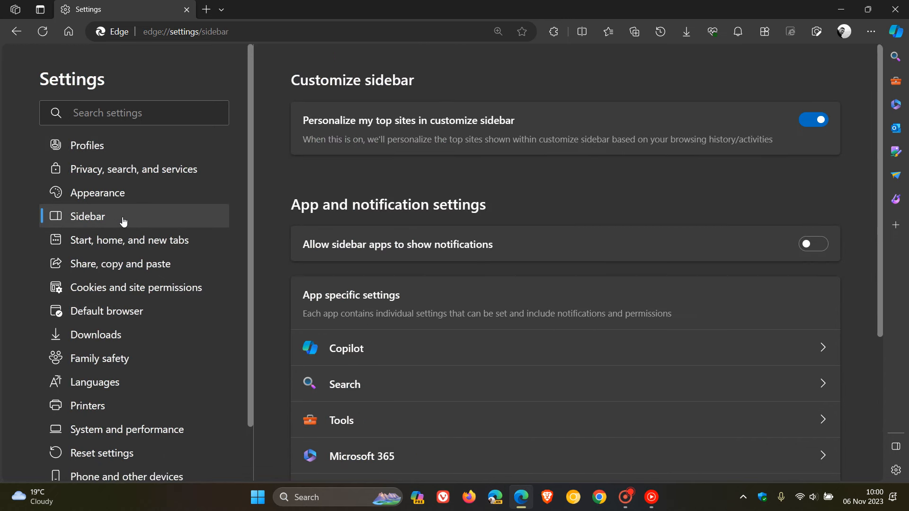
mouse_move(647, 187)
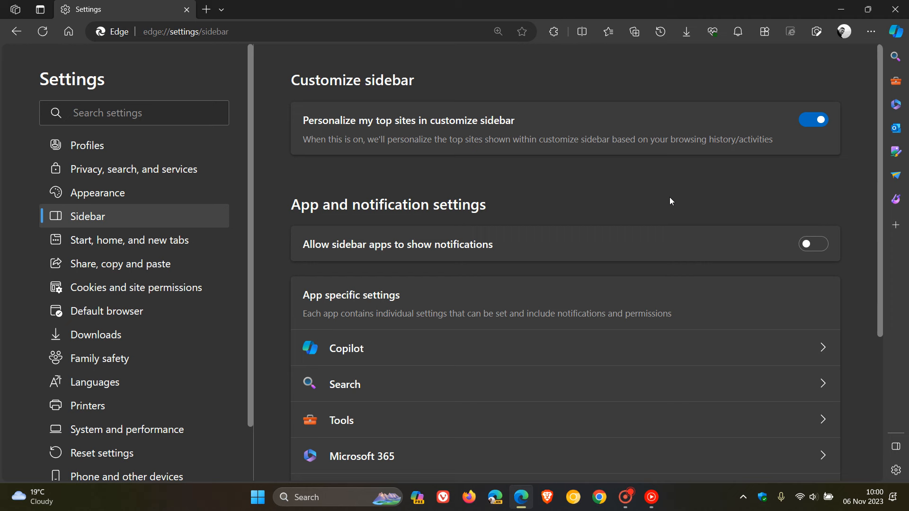
mouse_move(515, 351)
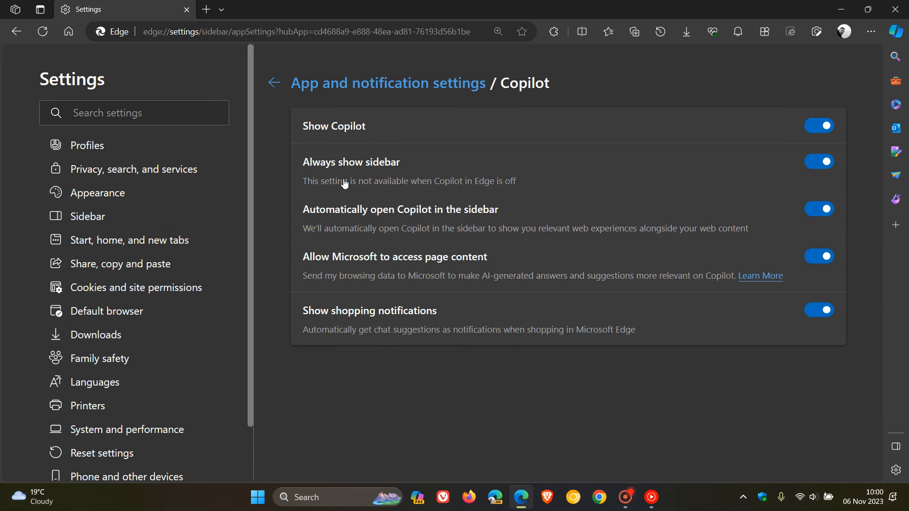
mouse_move(490, 325)
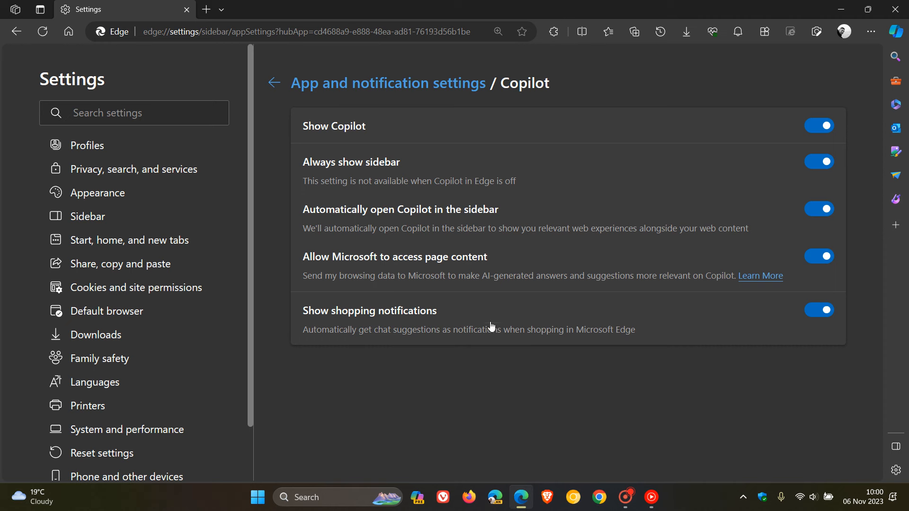
mouse_move(453, 107)
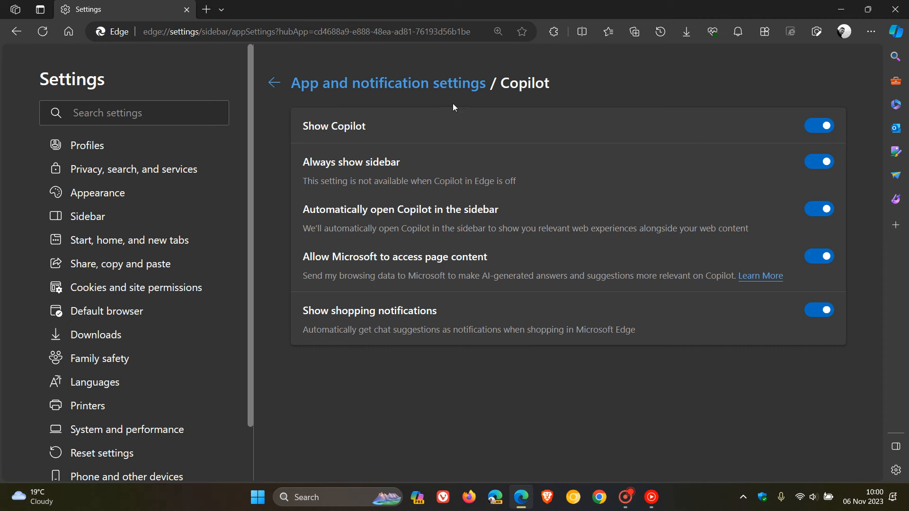
mouse_move(528, 216)
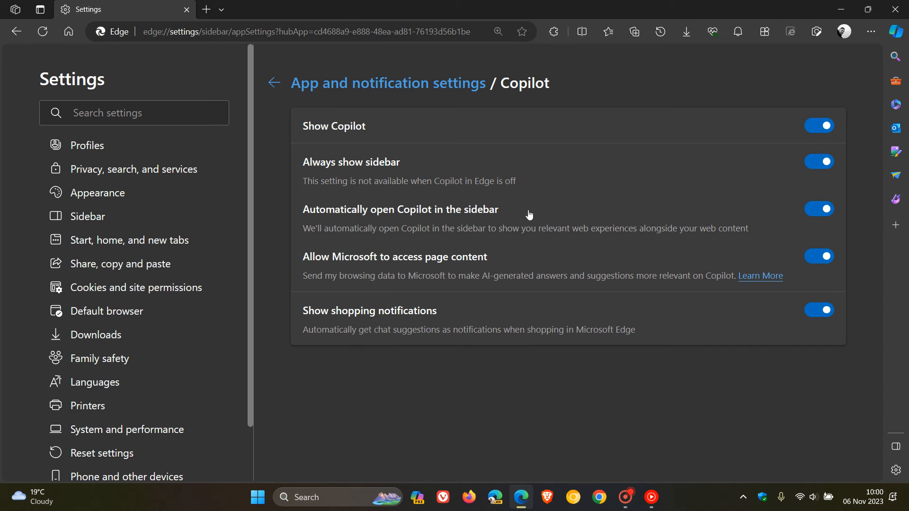
mouse_move(522, 282)
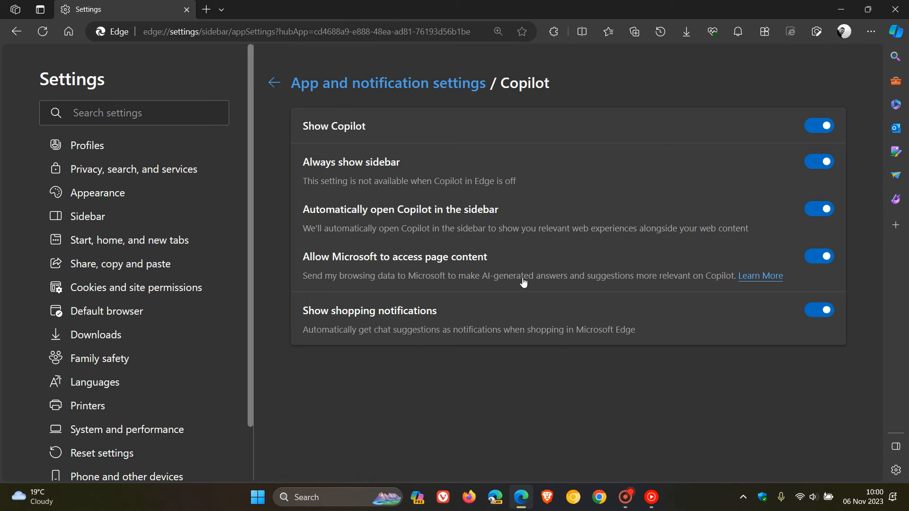
mouse_move(500, 332)
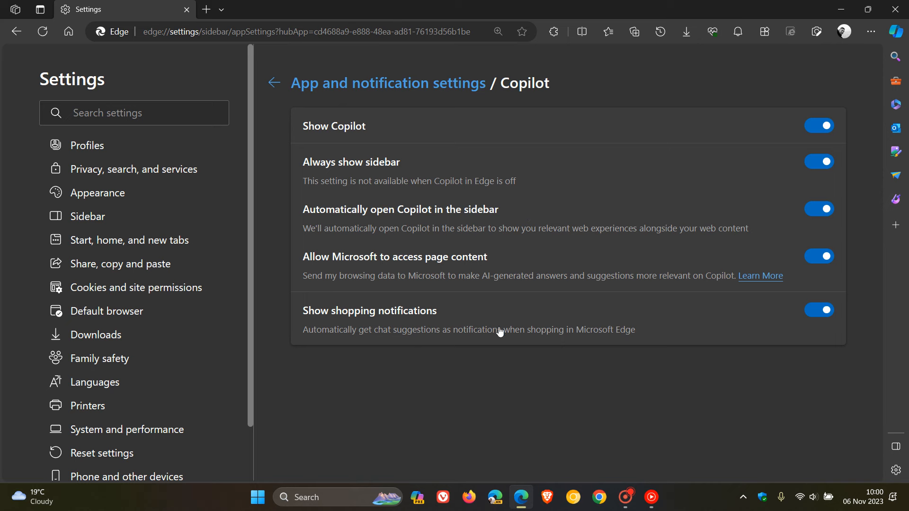
mouse_move(539, 166)
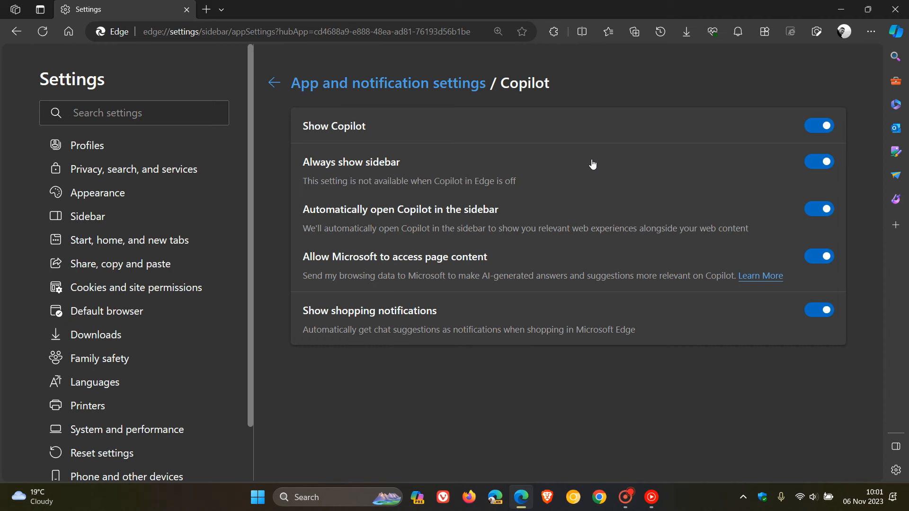
mouse_move(321, 184)
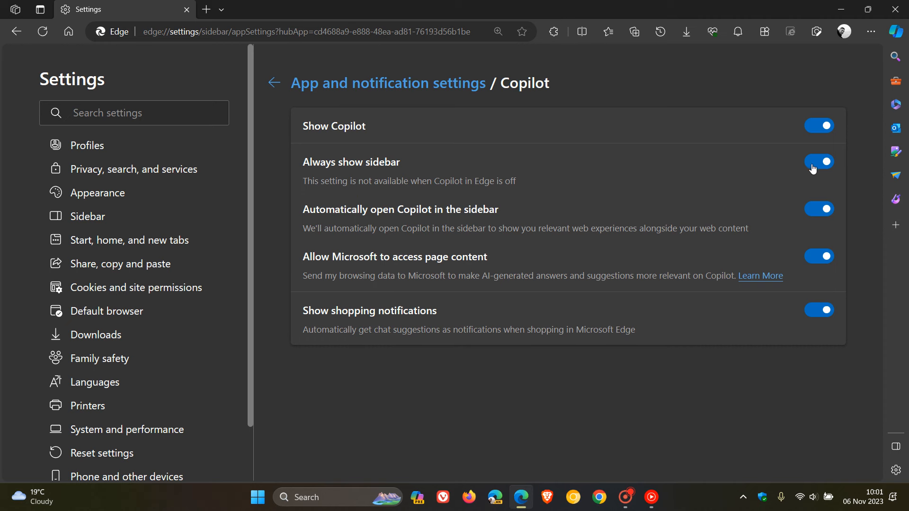
left_click(818, 162)
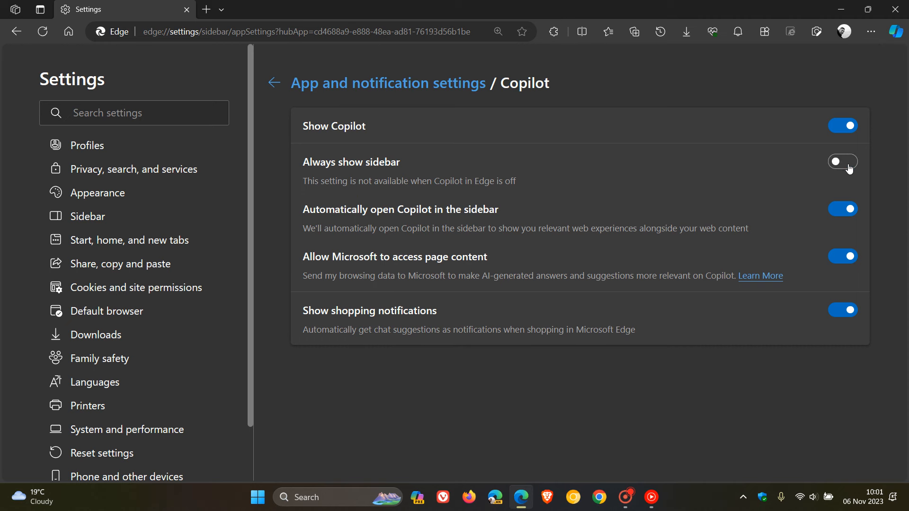
left_click(843, 162)
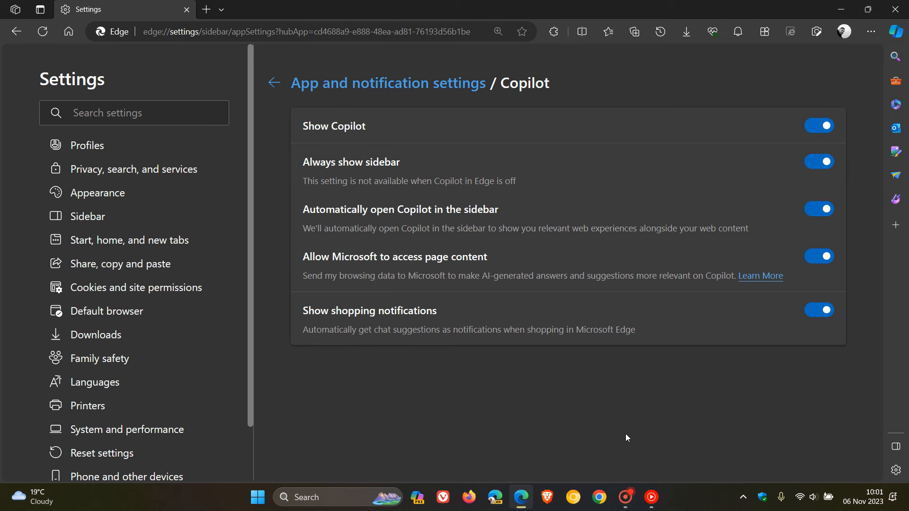
mouse_move(320, 202)
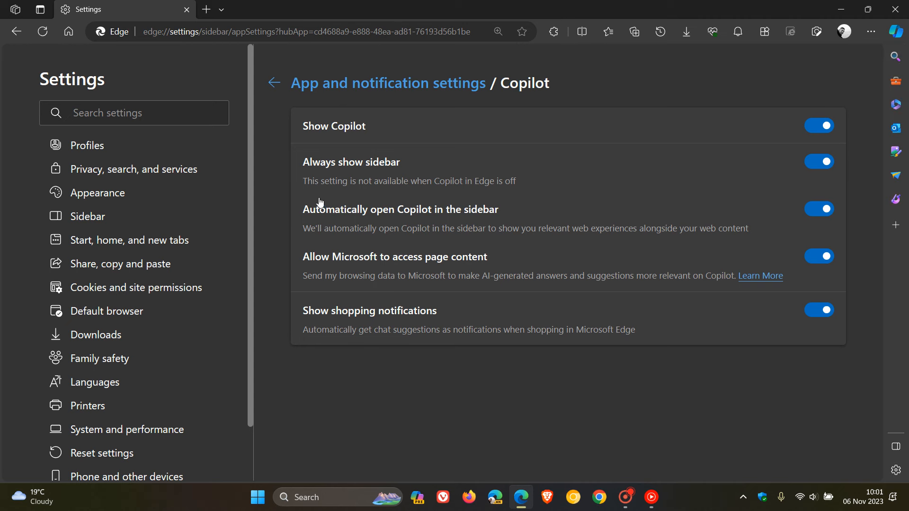
mouse_move(458, 199)
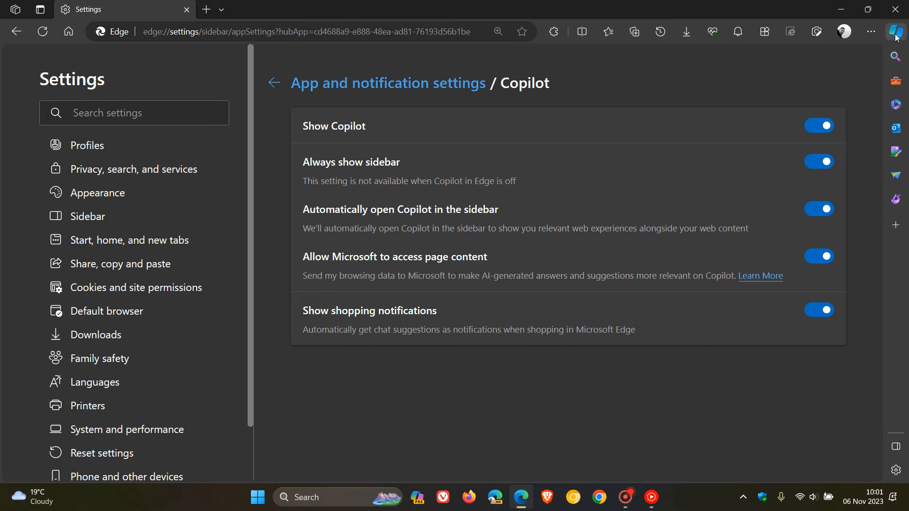
left_click(895, 32)
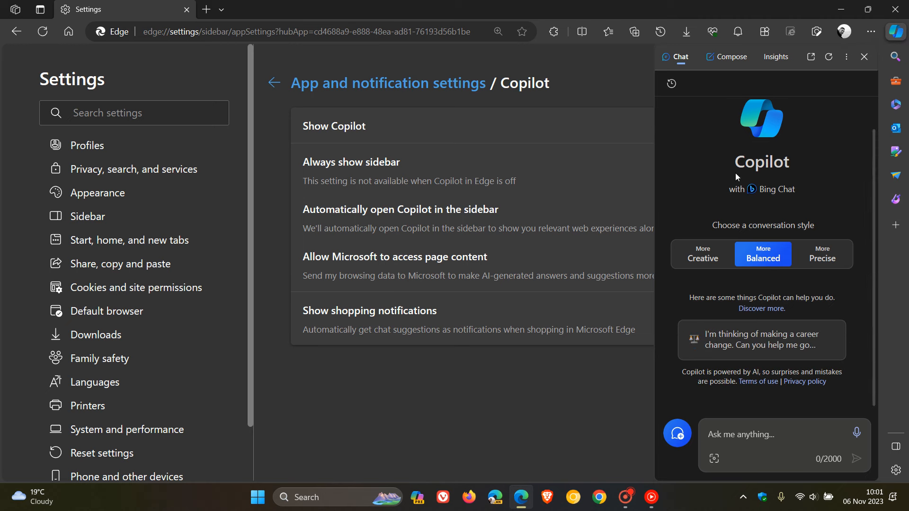
left_click(864, 57)
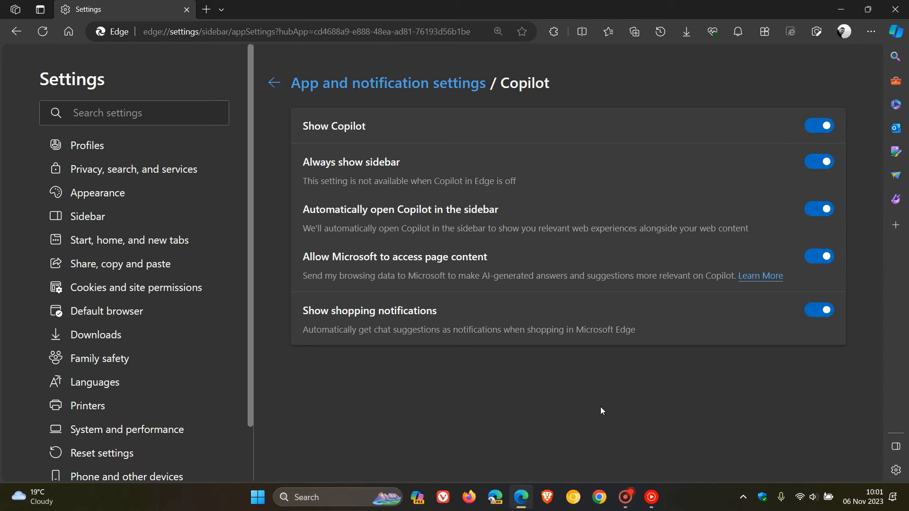
mouse_move(602, 410)
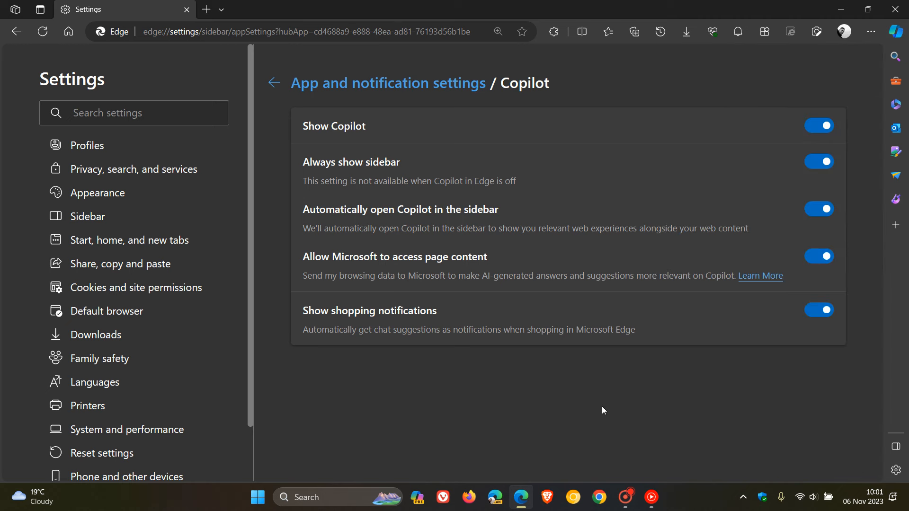
mouse_move(886, 36)
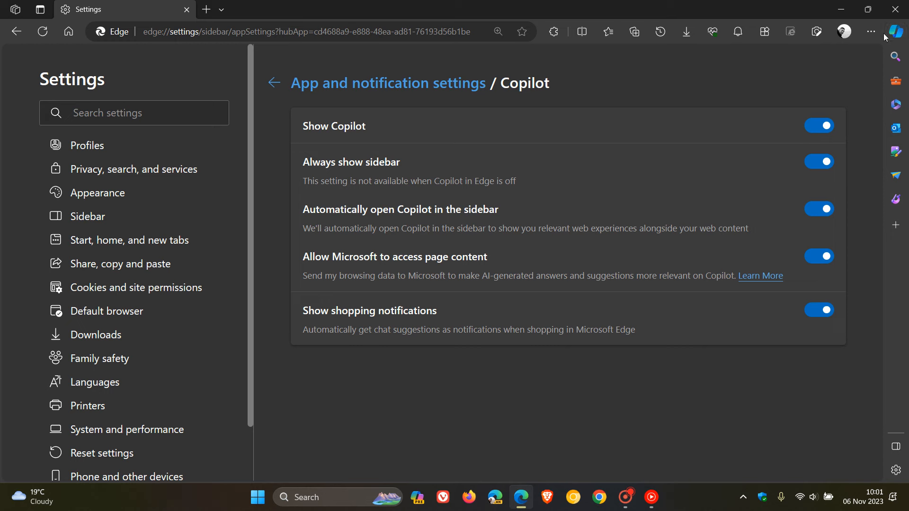
left_click(895, 31)
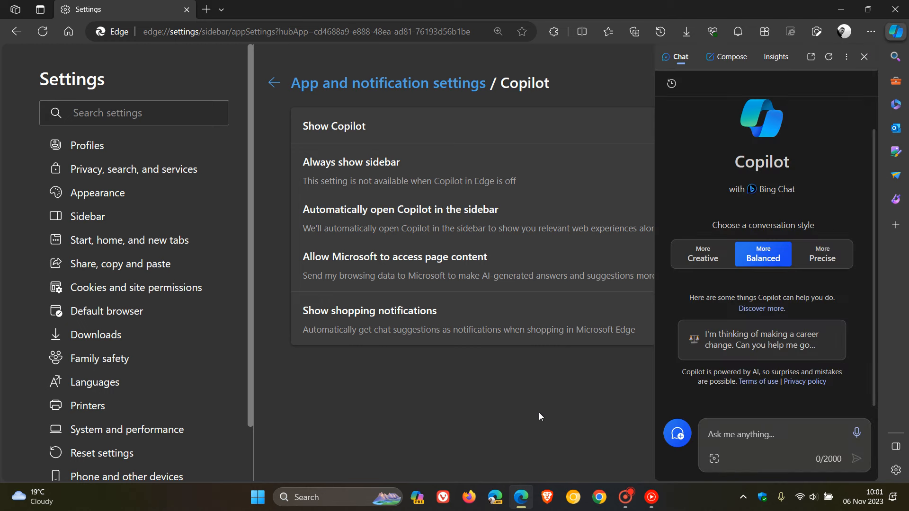
left_click(865, 57)
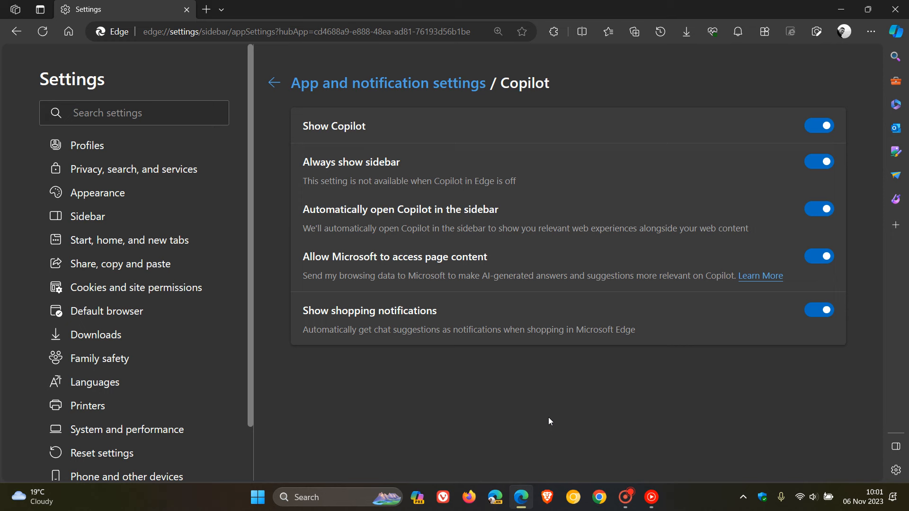
Switch Show Copilot off and restart the browser so dependent options grey out.
left_click(819, 126)
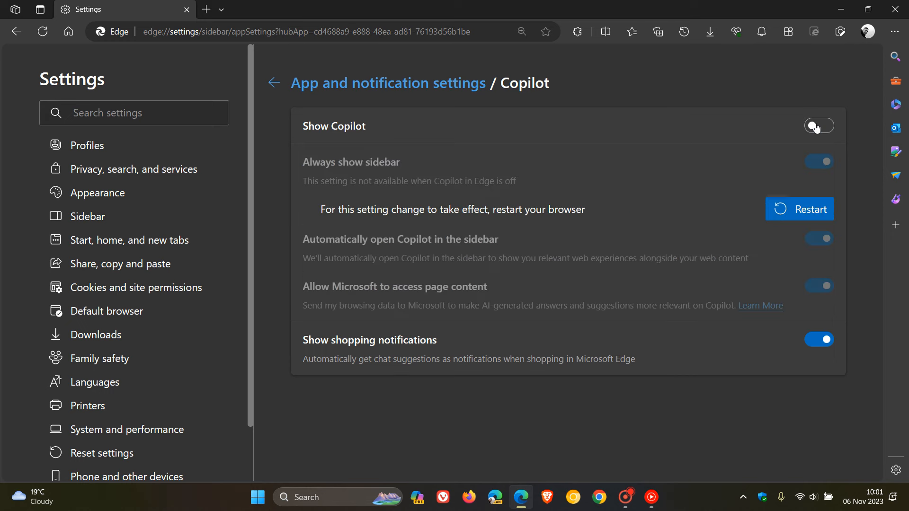
left_click(819, 126)
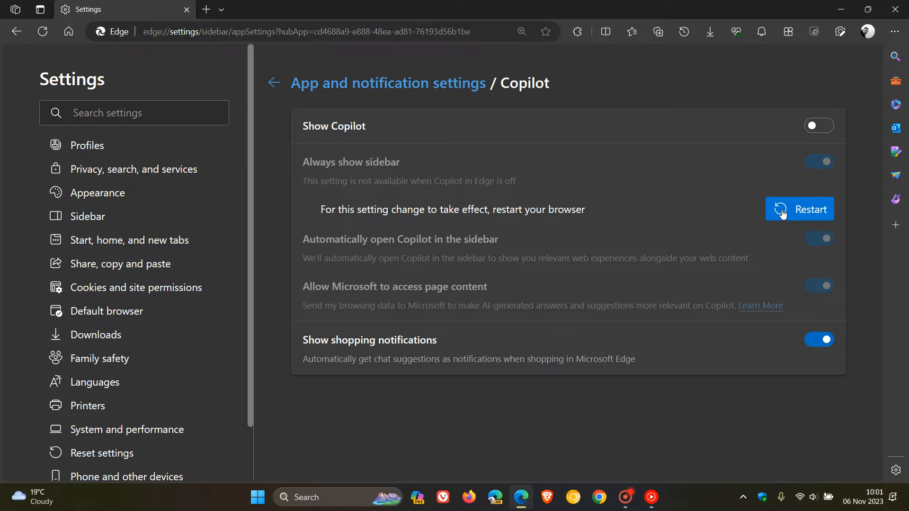
left_click(799, 209)
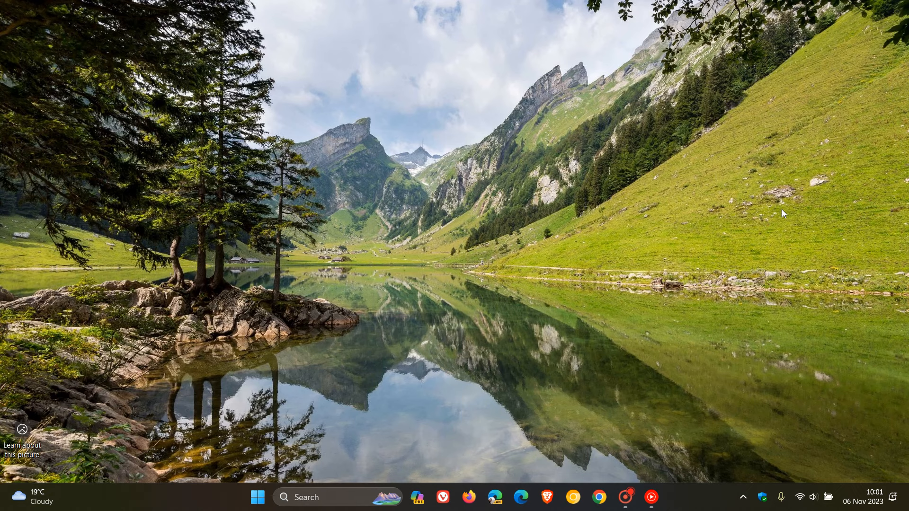
left_click(521, 498)
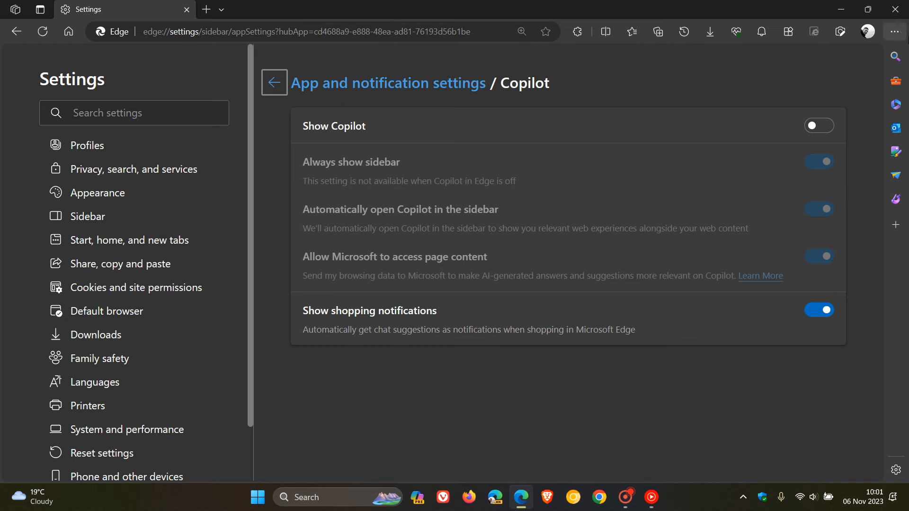
mouse_move(895, 31)
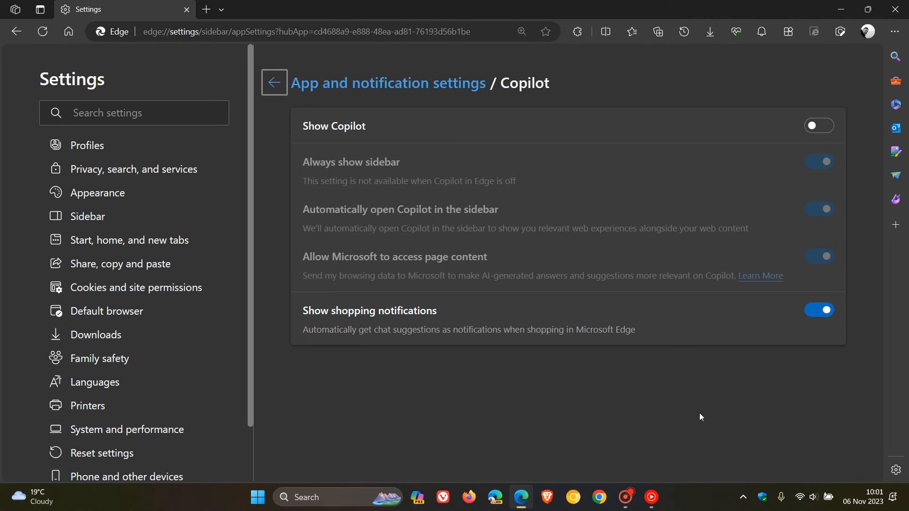
mouse_move(68, 31)
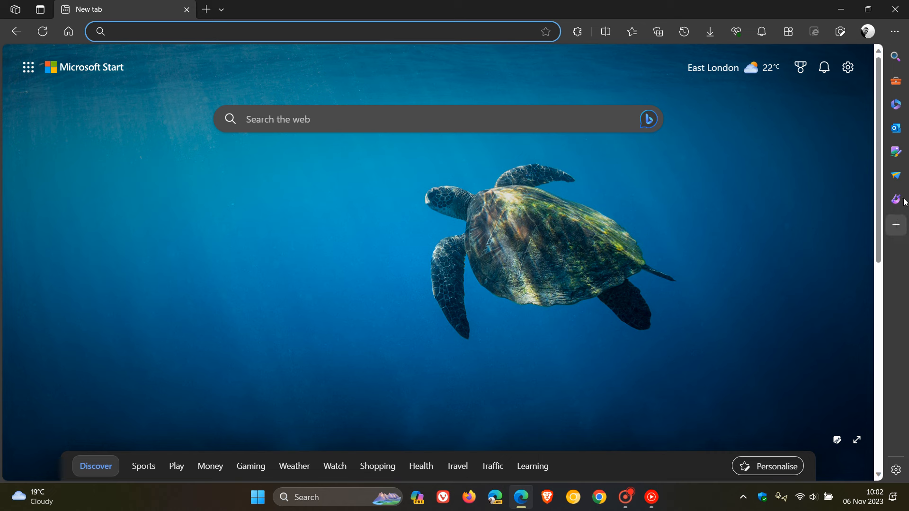
mouse_move(901, 437)
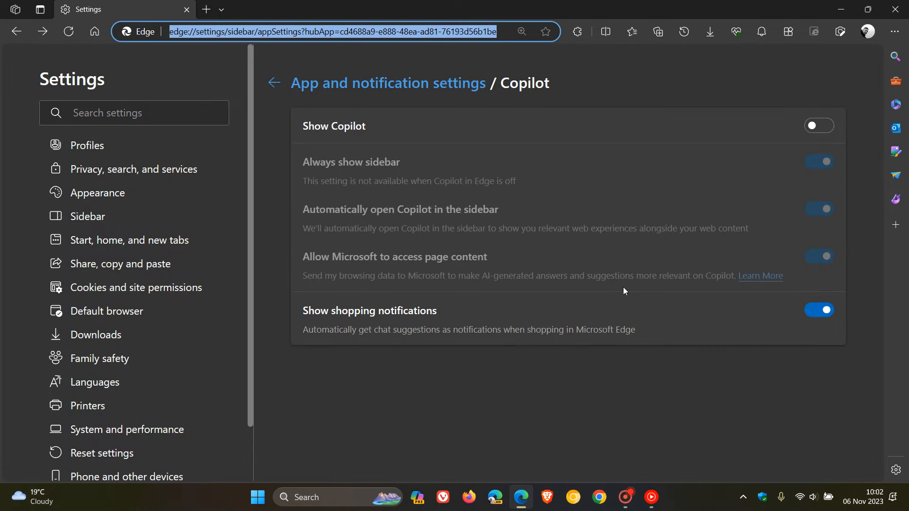
mouse_move(897, 437)
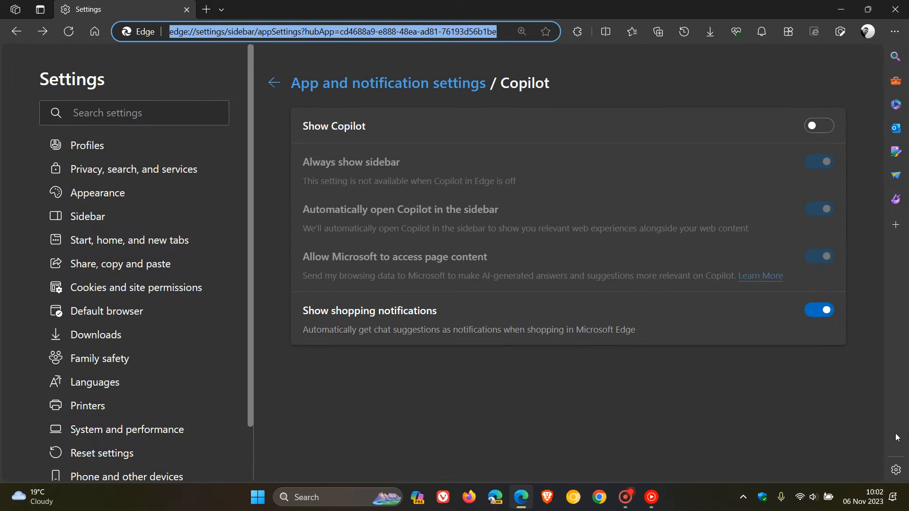
mouse_move(764, 276)
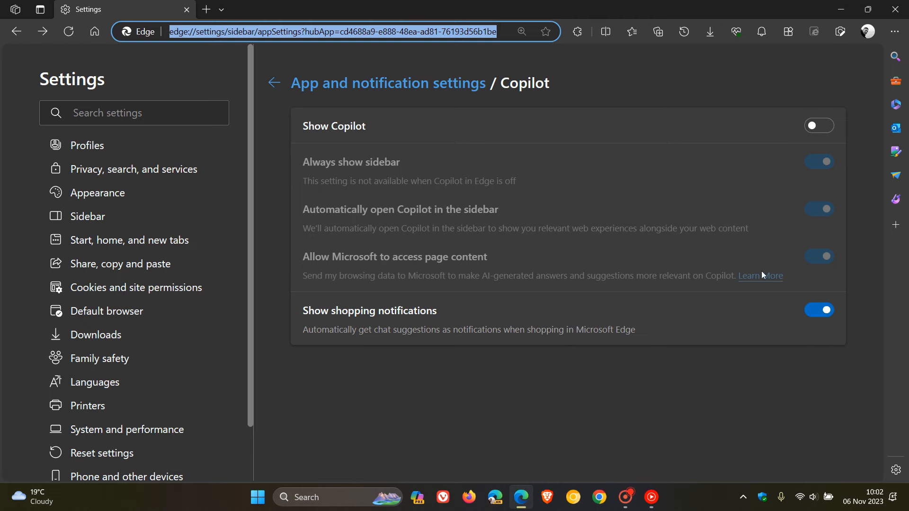
Switch Show Copilot back on and set the sidebar to auto-hide, then reveal it.
left_click(818, 126)
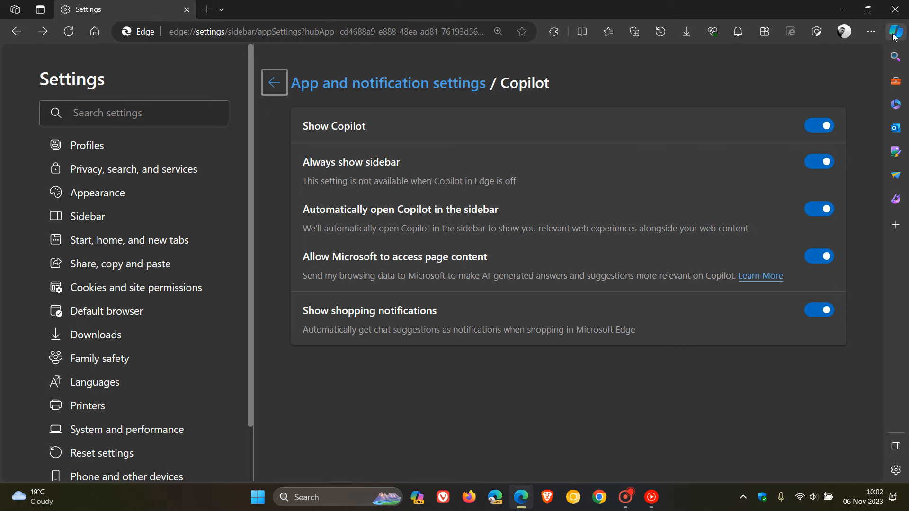
left_click(895, 31)
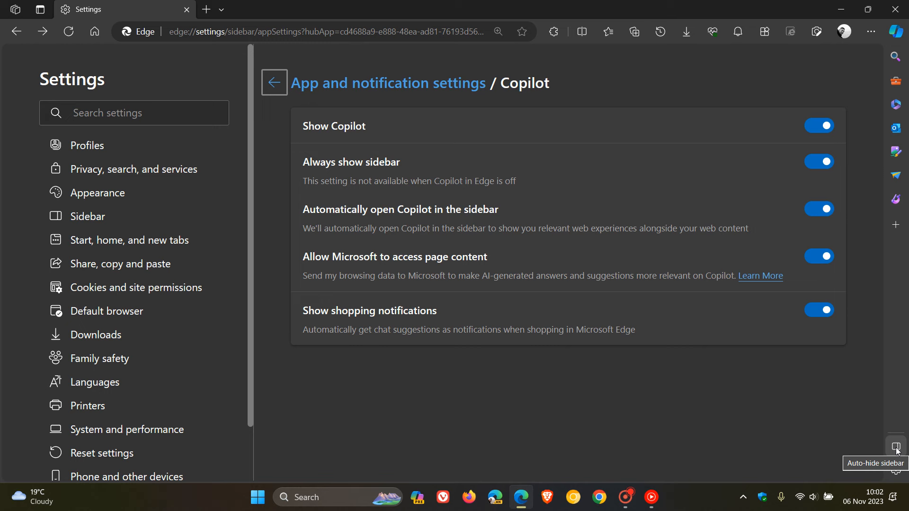
left_click(841, 162)
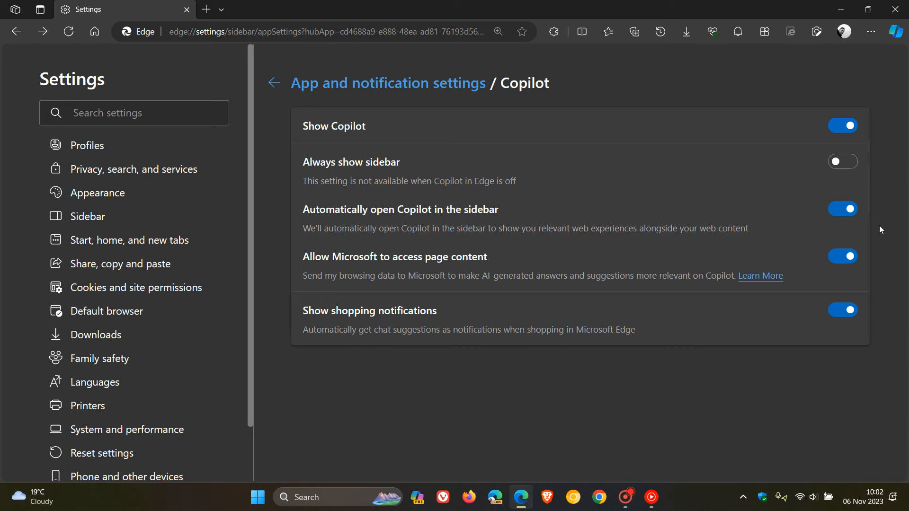
left_click(841, 161)
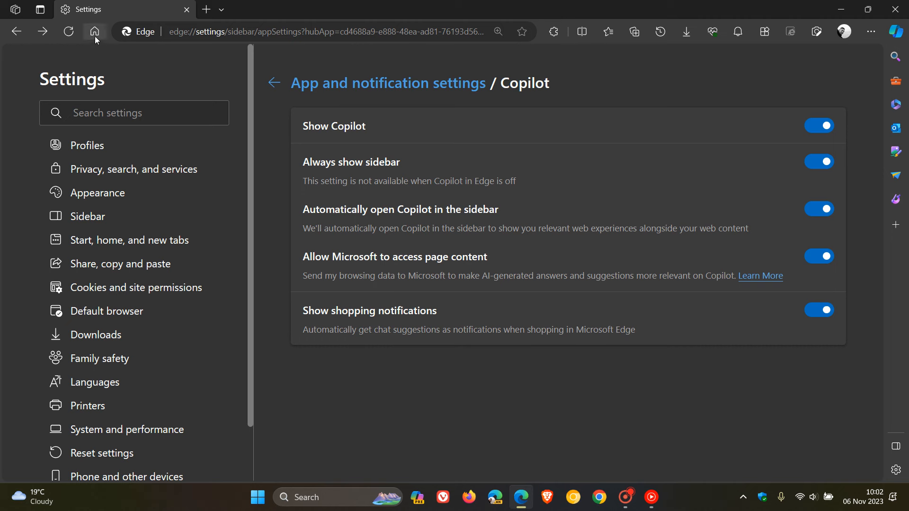
Return to the Microsoft Start home page with the sea turtle photo.
left_click(93, 32)
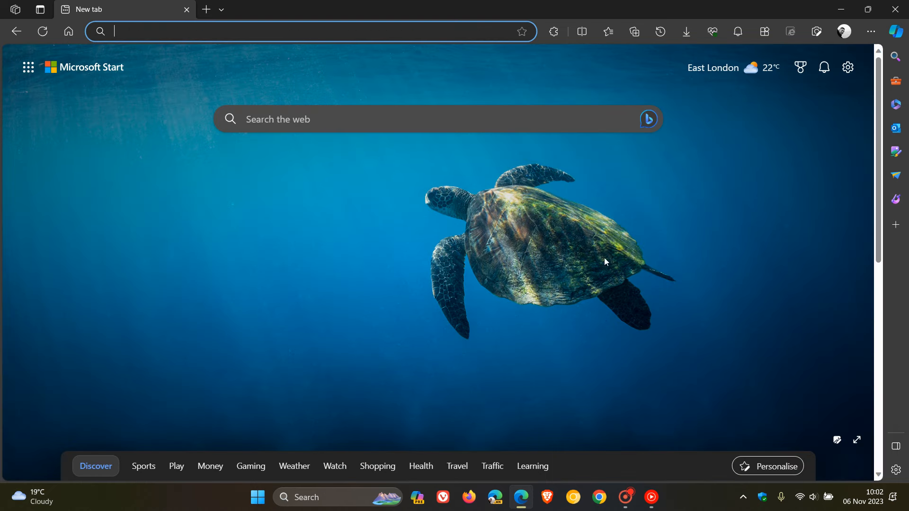
mouse_move(658, 249)
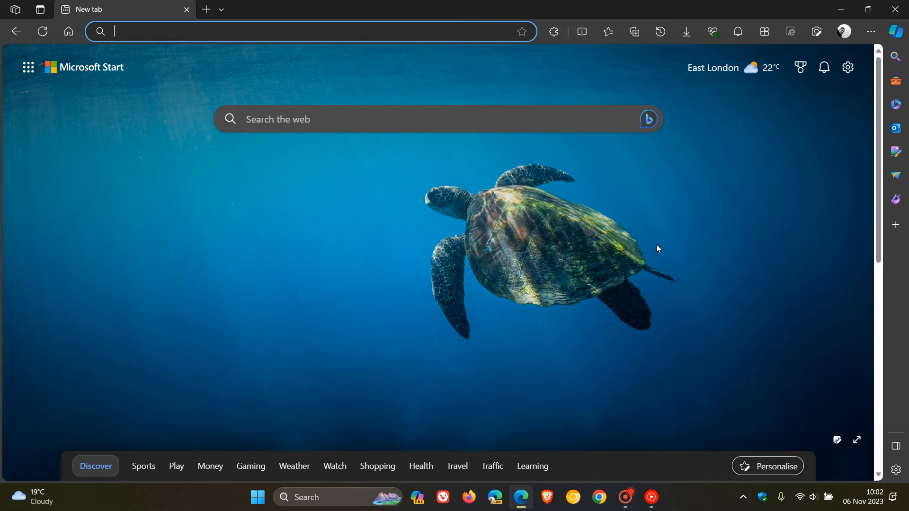